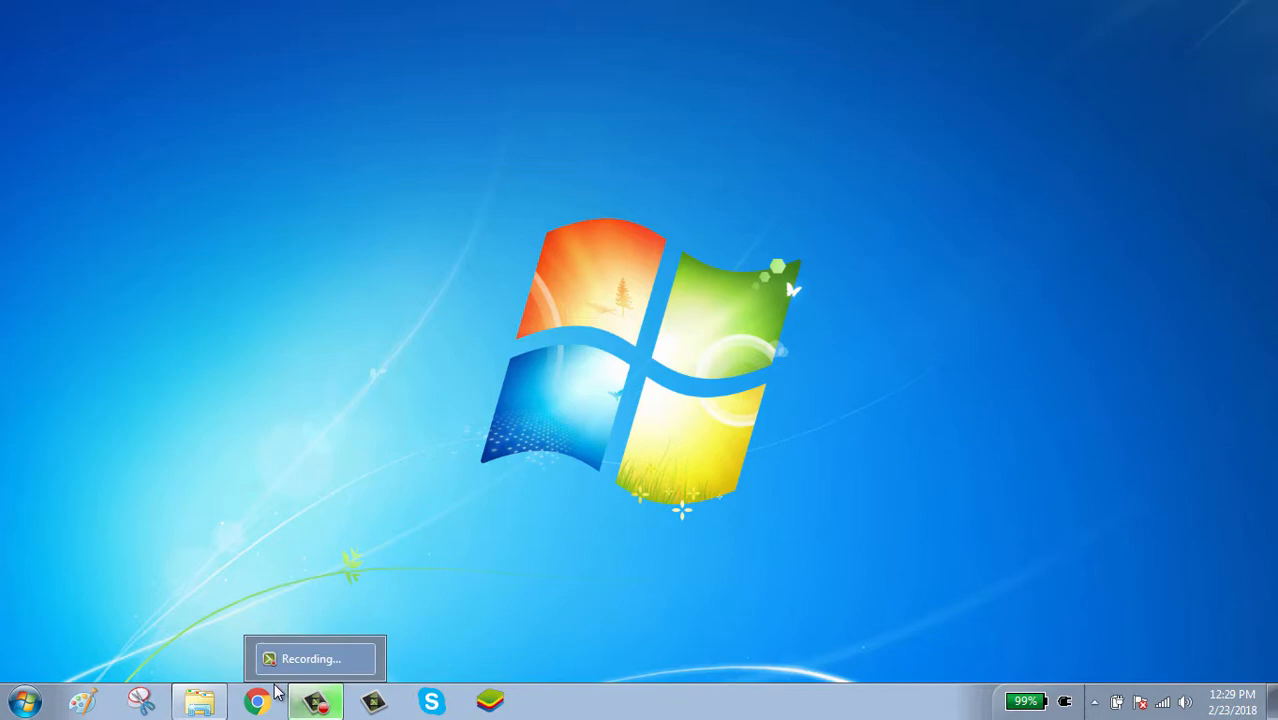
Launch Chrome from the taskbar to reach the Instagram log-in page
{"action": "left_click", "coordinate": [256, 700]}
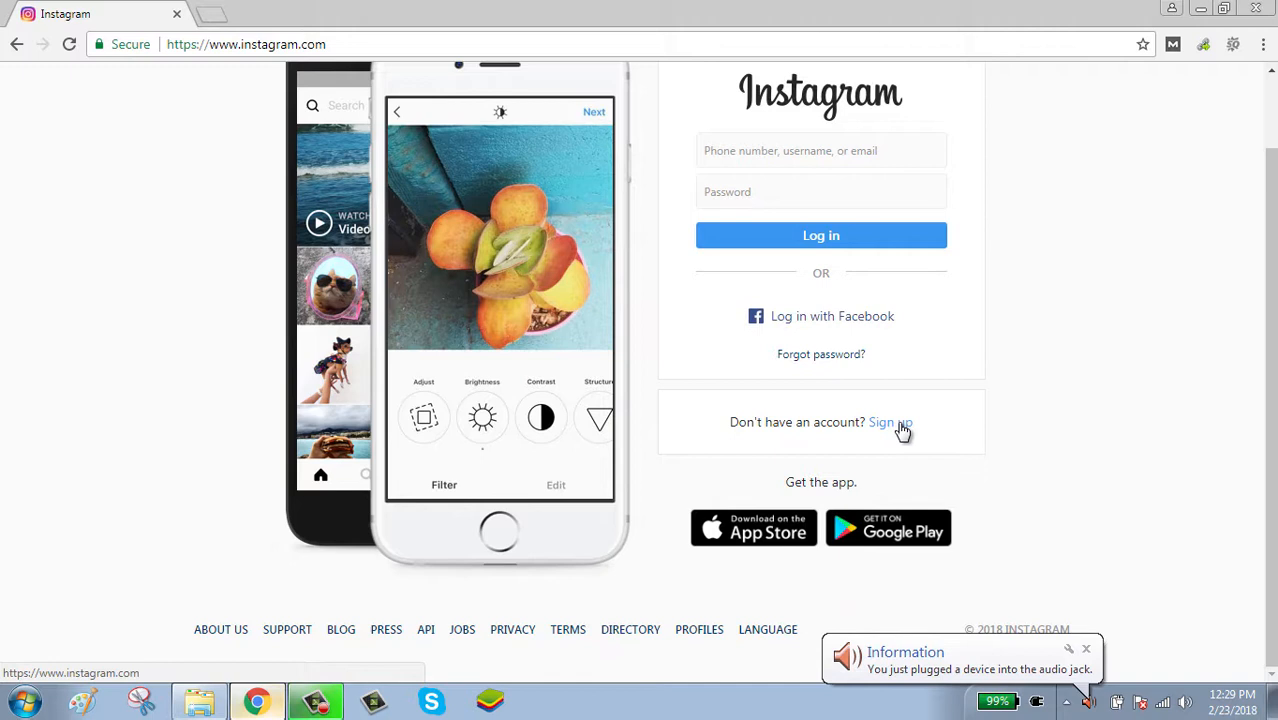
{"action": "left_click", "coordinate": [888, 422]}
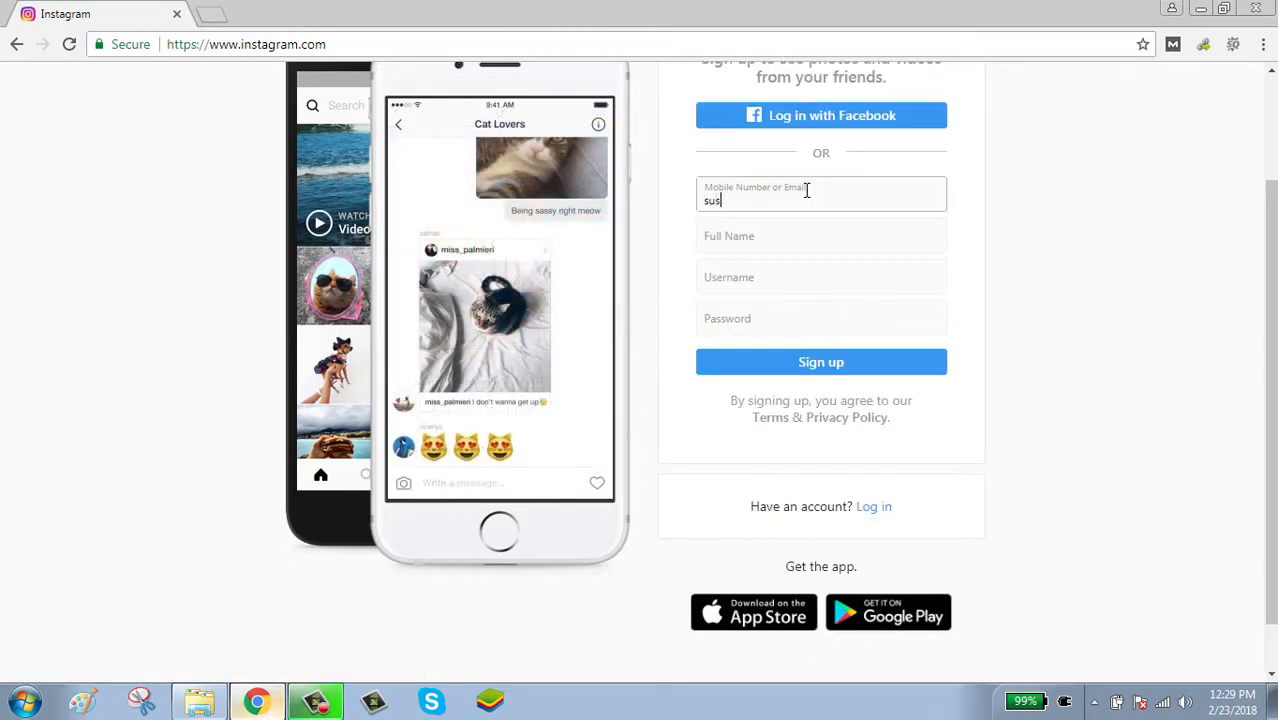
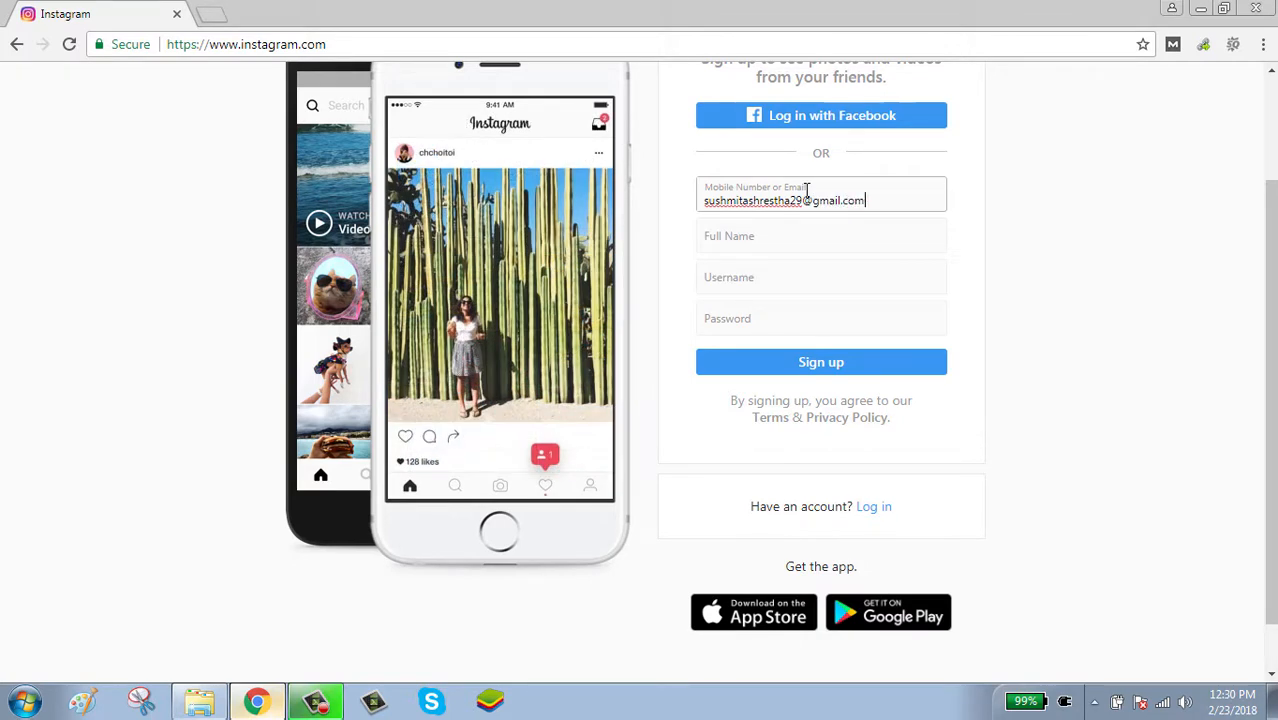
Enter the full name 'sushmhrest' and submit the sign-up form
{"action": "left_click", "coordinate": [820, 236]}
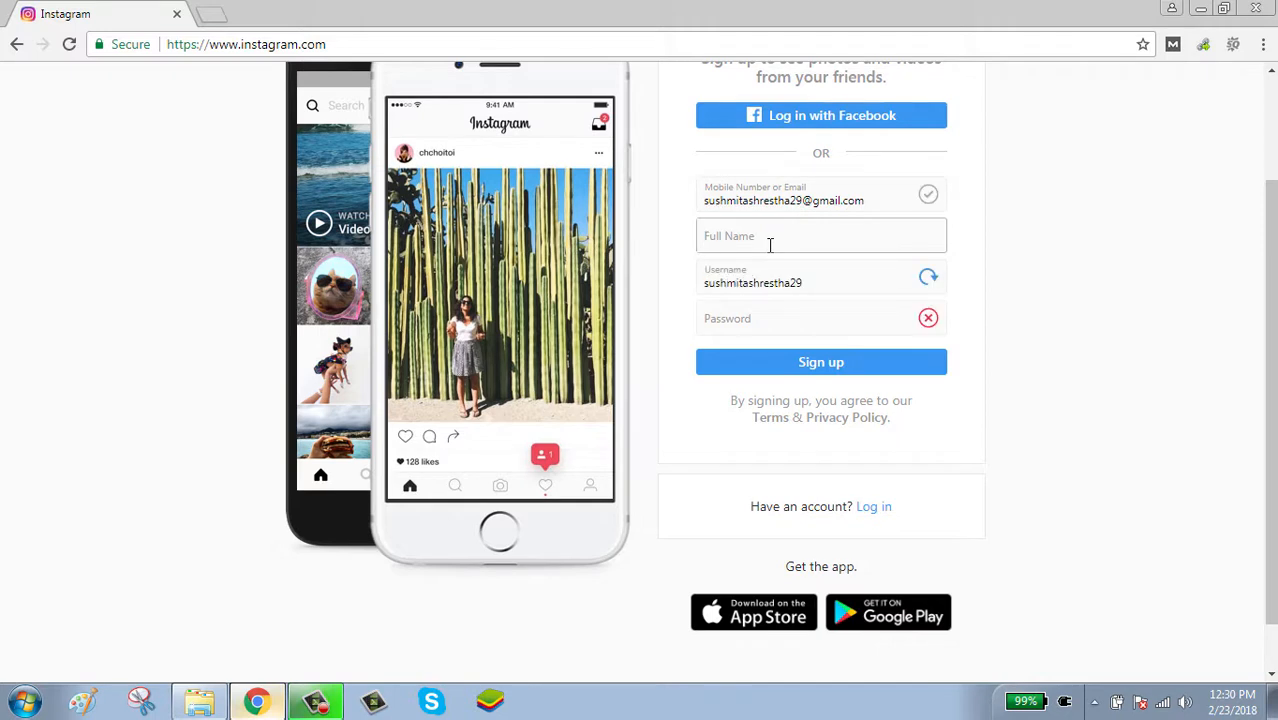
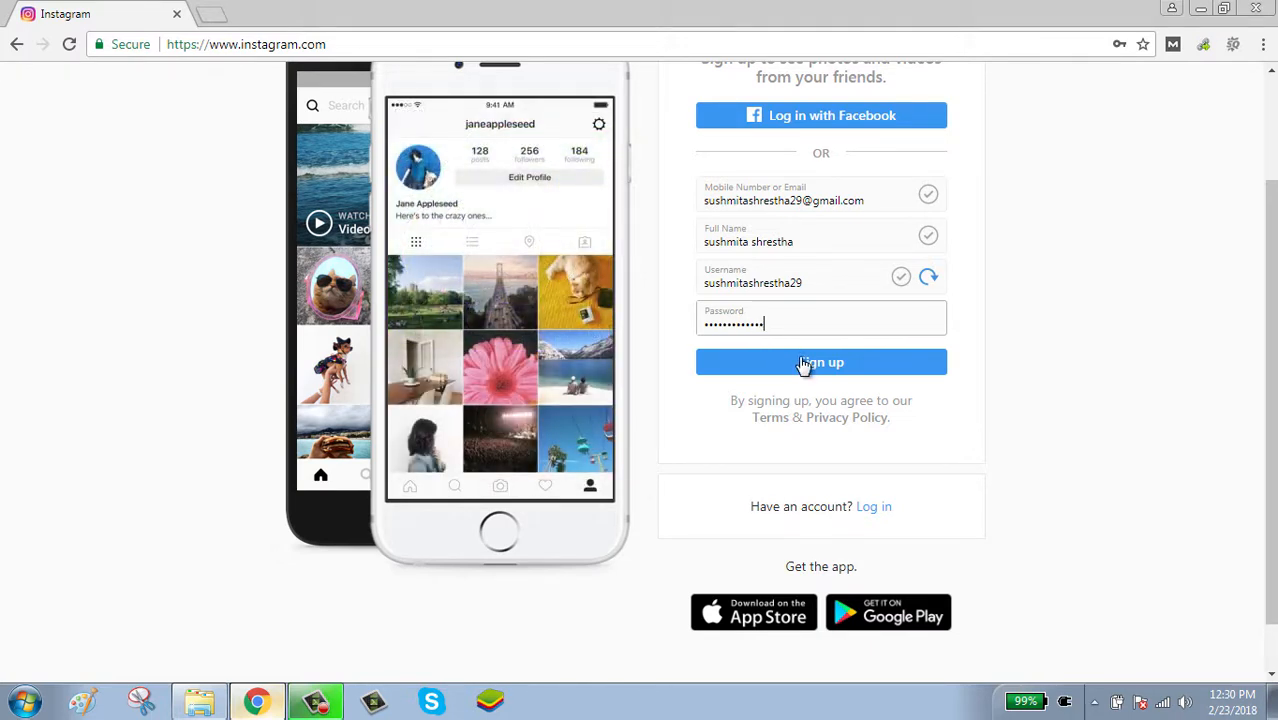
{"action": "left_click", "coordinate": [820, 362]}
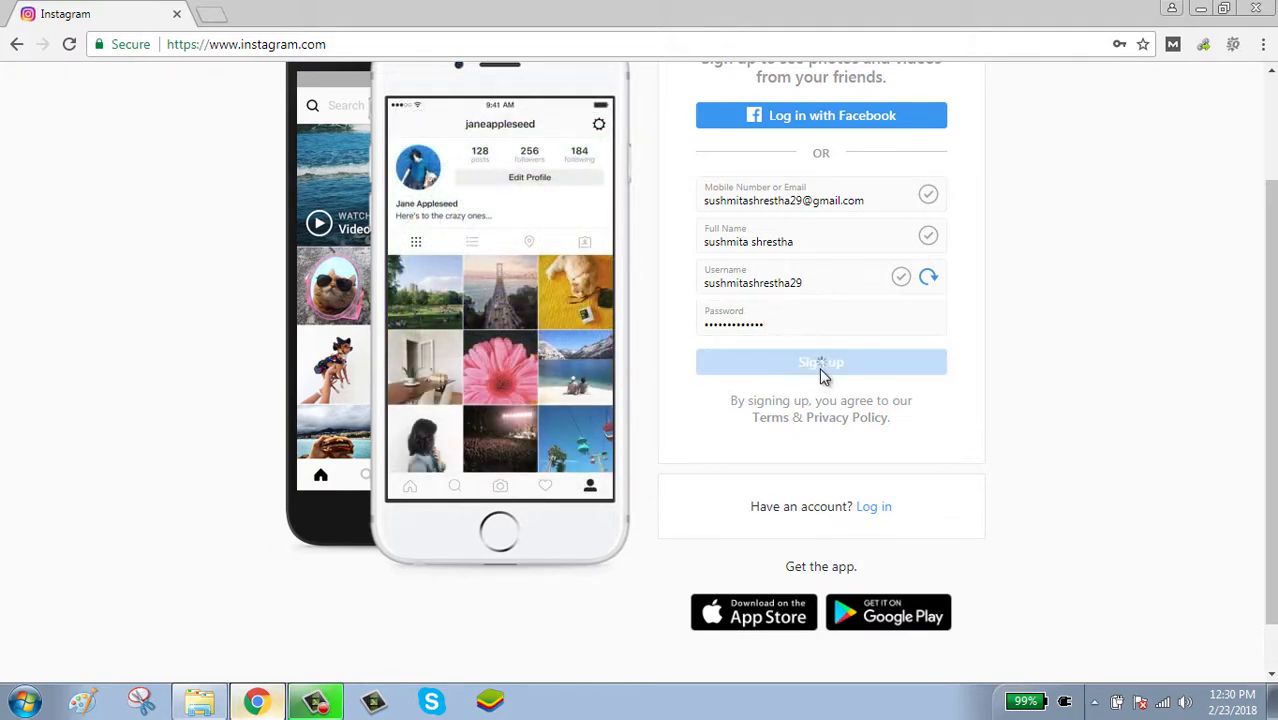
{"action": "left_click", "coordinate": [820, 362]}
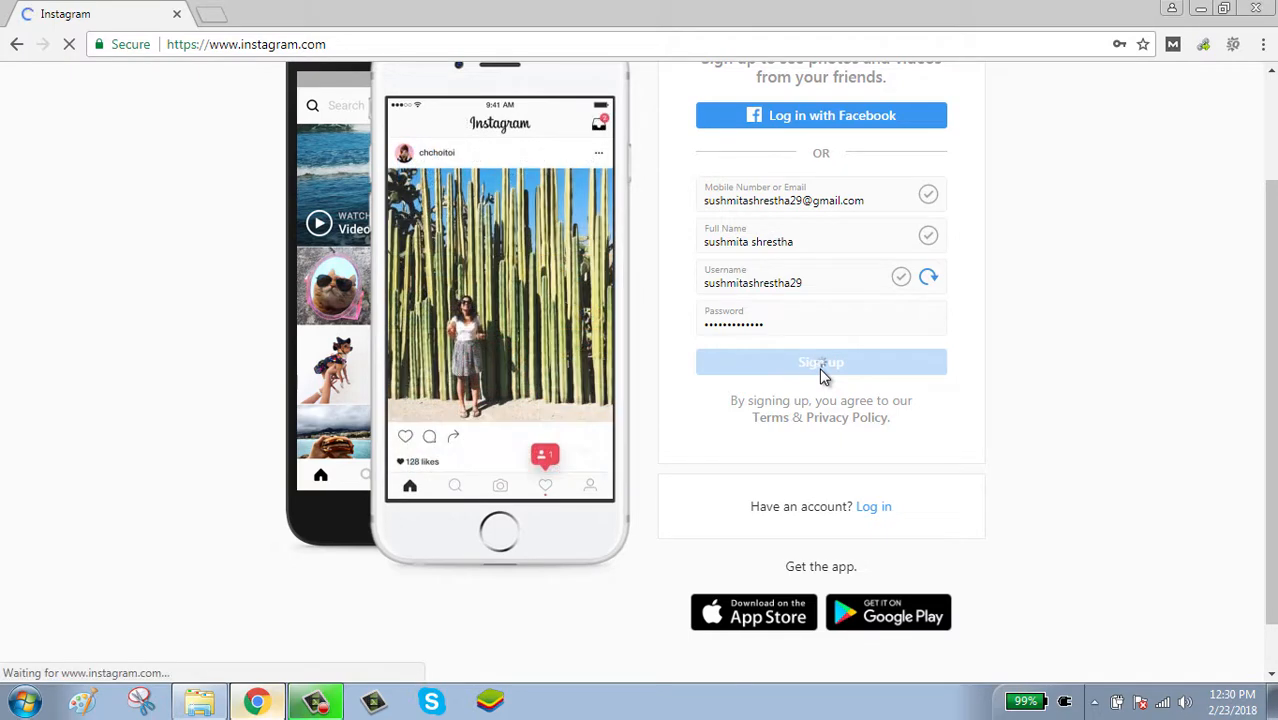
{"action": "left_click", "coordinate": [820, 362]}
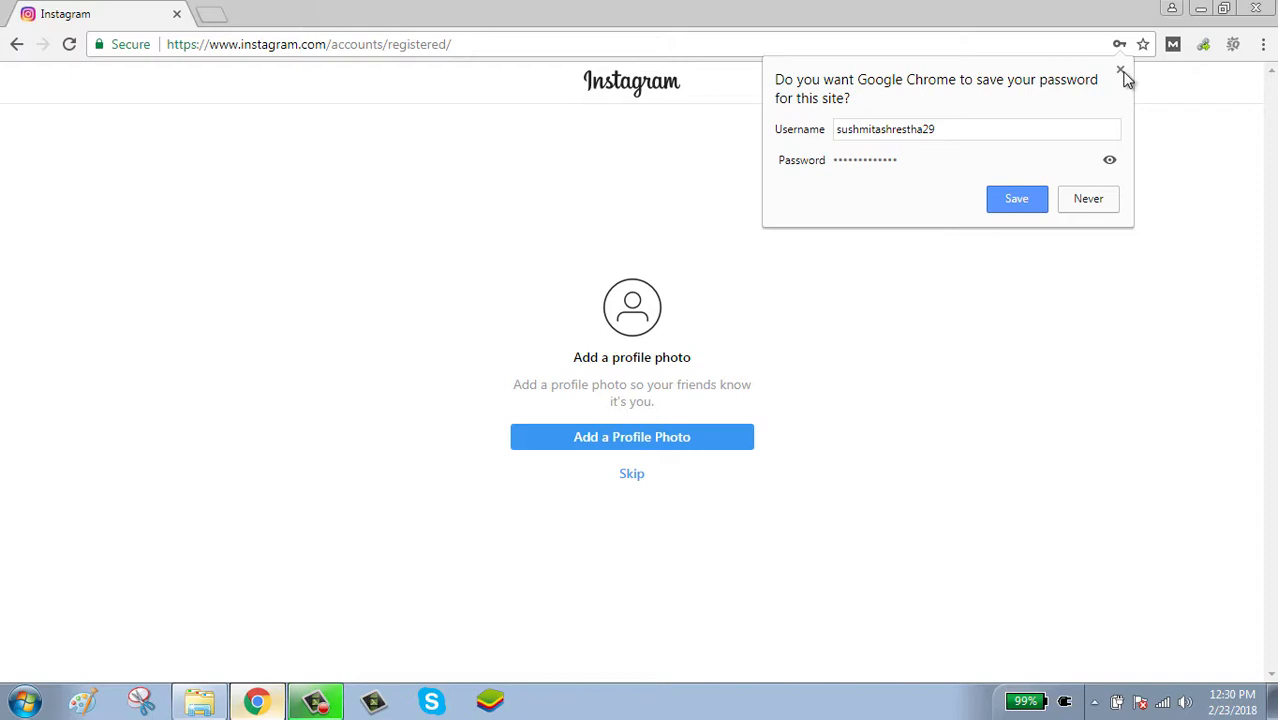
Dismiss Chrome's save-password bubble and skip adding a profile photo
{"action": "left_click", "coordinate": [1121, 72]}
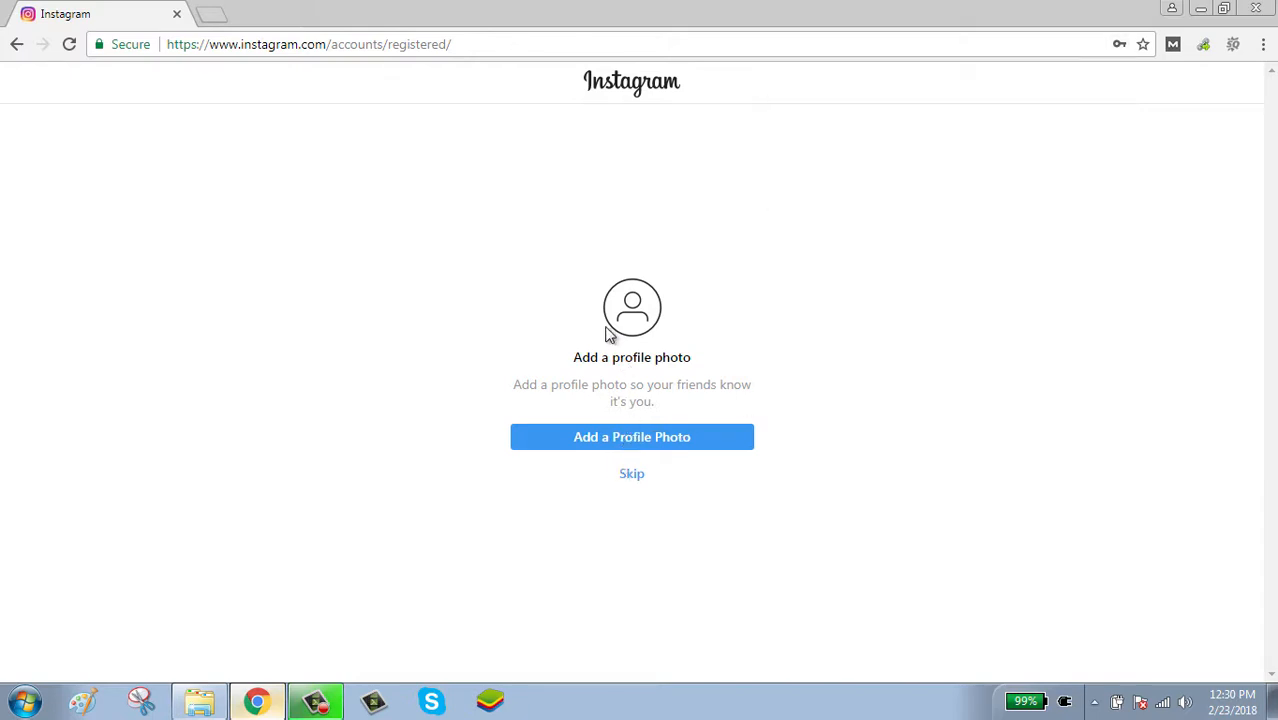
{"action": "mouse_move", "coordinate": [710, 450]}
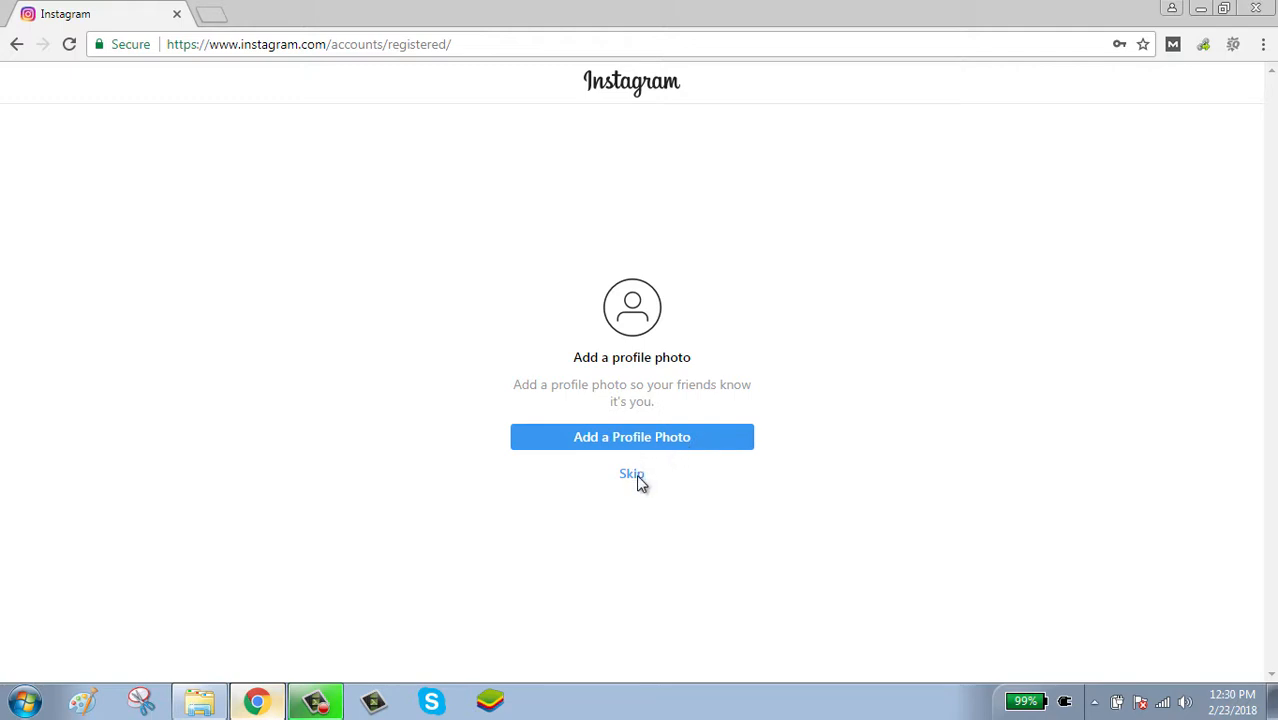
{"action": "left_click", "coordinate": [631, 473]}
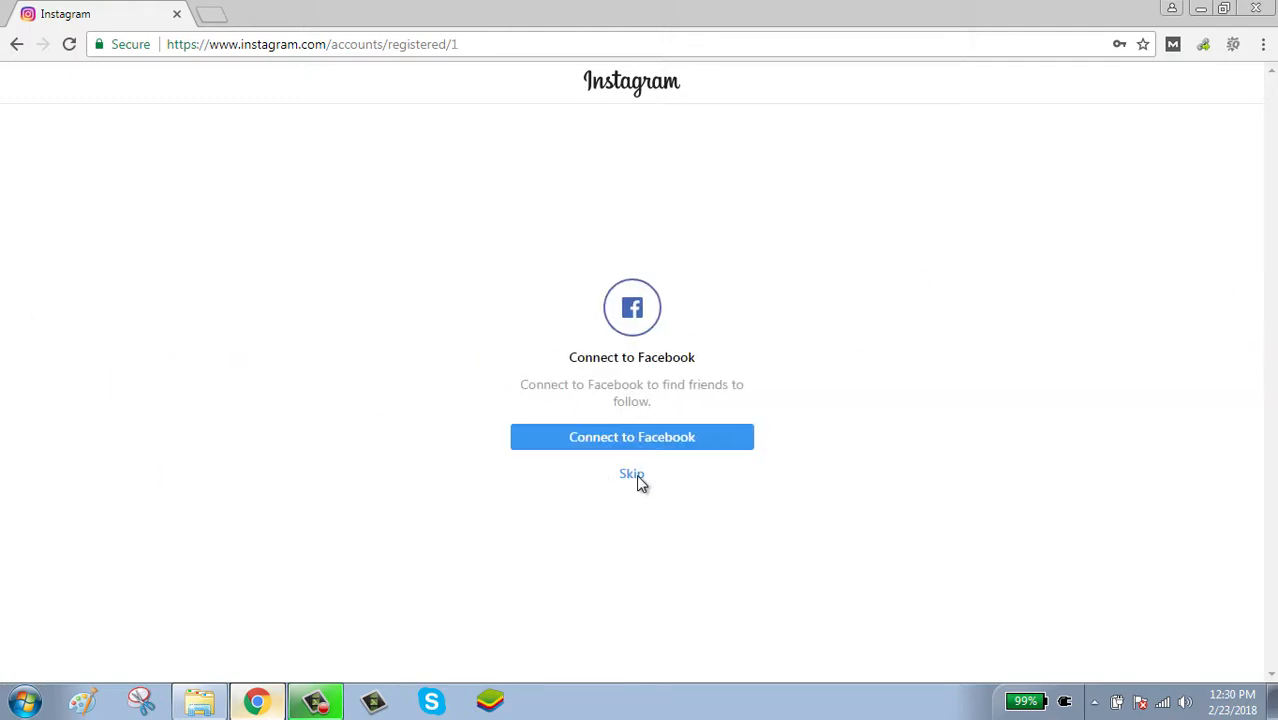
{"action": "mouse_move", "coordinate": [660, 437]}
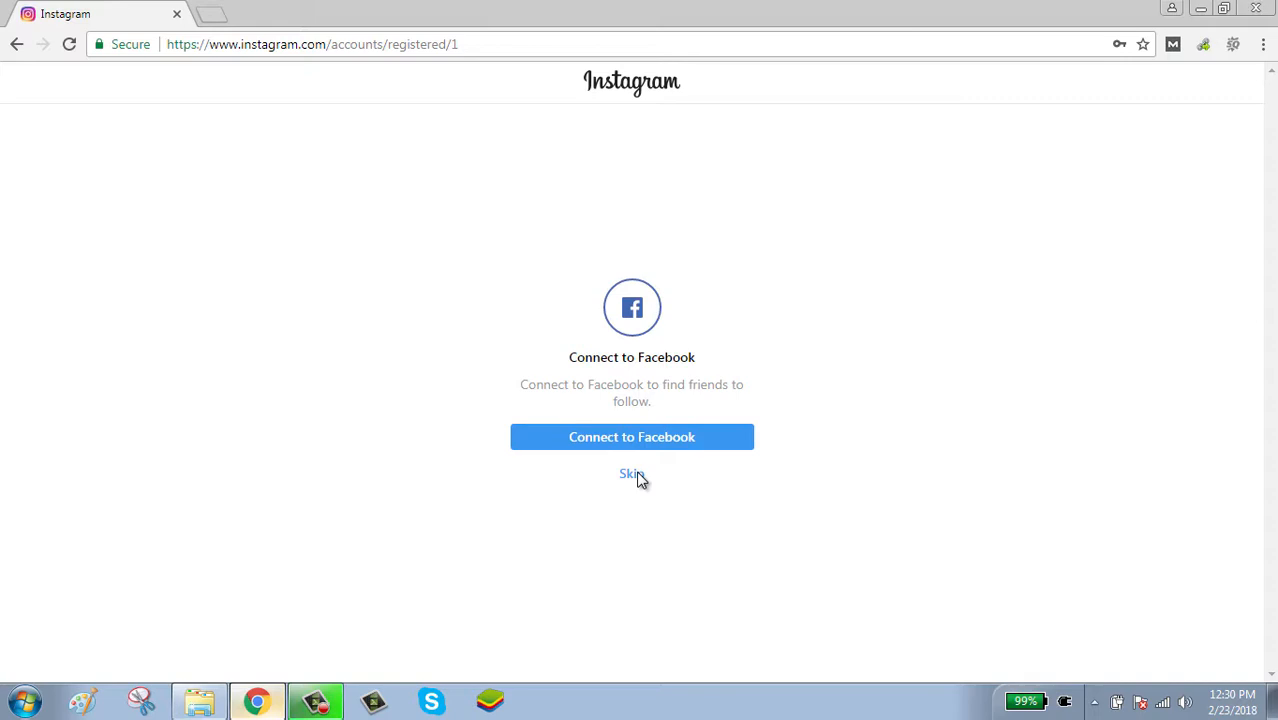
Skip connecting the new account to Facebook
{"action": "left_click", "coordinate": [631, 474]}
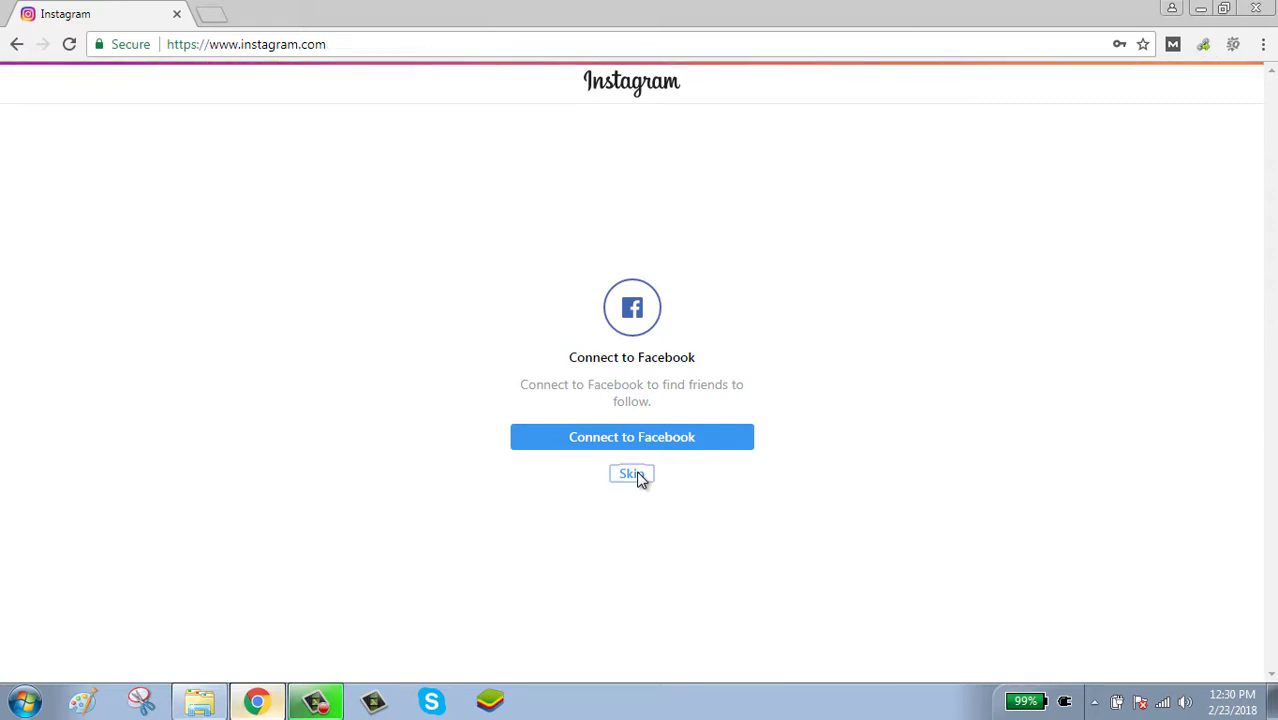
Scroll the new home page down to the suggested accounts and back to the top
{"action": "left_click", "coordinate": [631, 473]}
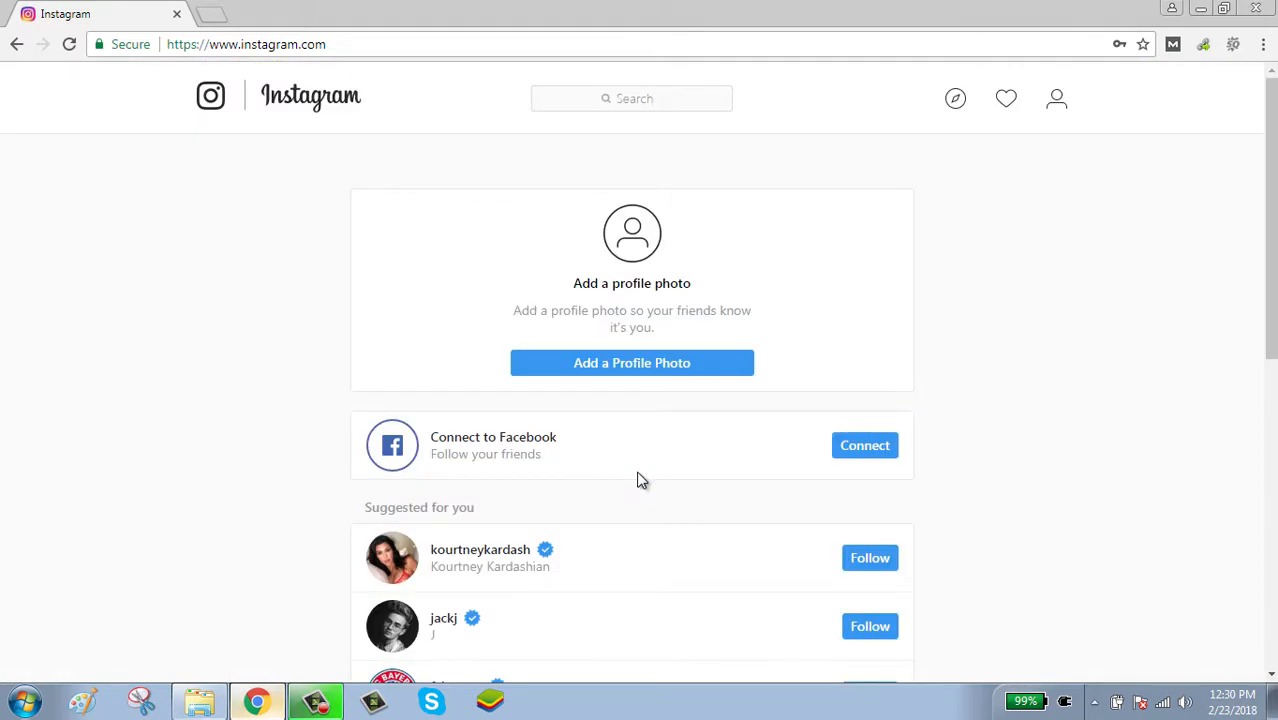
{"action": "scroll", "scroll_direction": "down", "scroll_amount": 3}
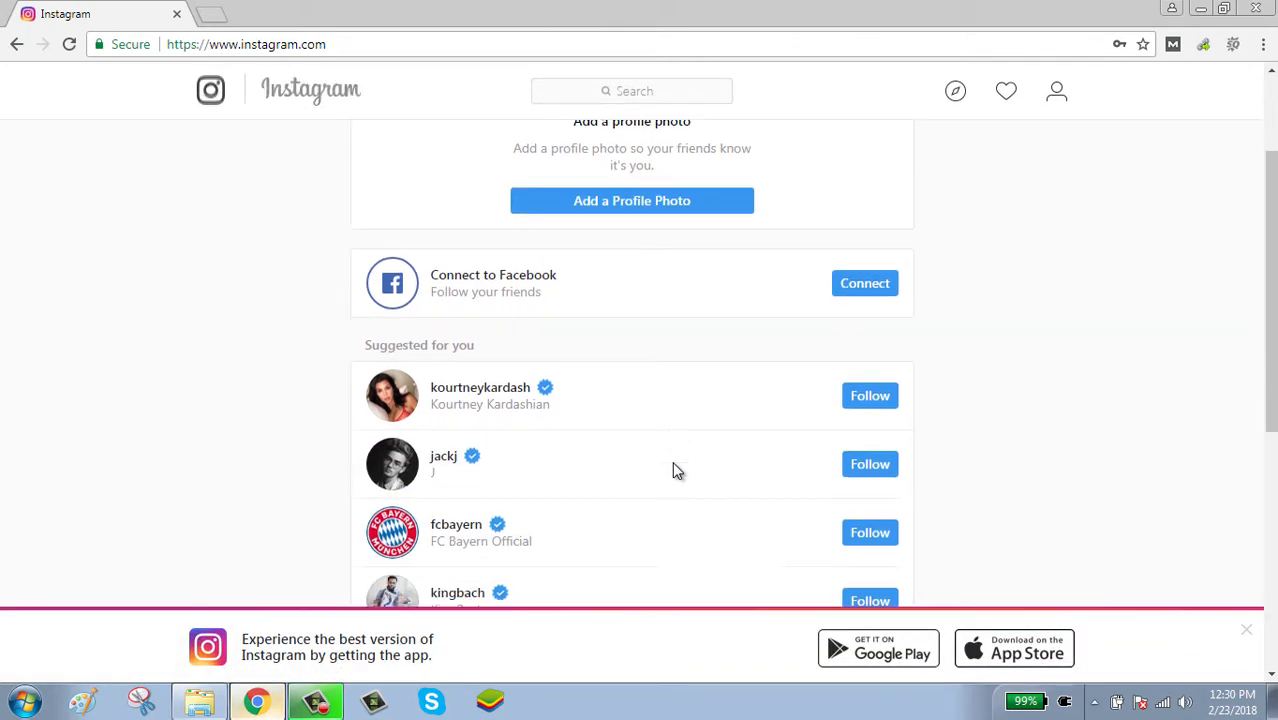
{"action": "scroll", "scroll_direction": "up", "scroll_amount": 3}
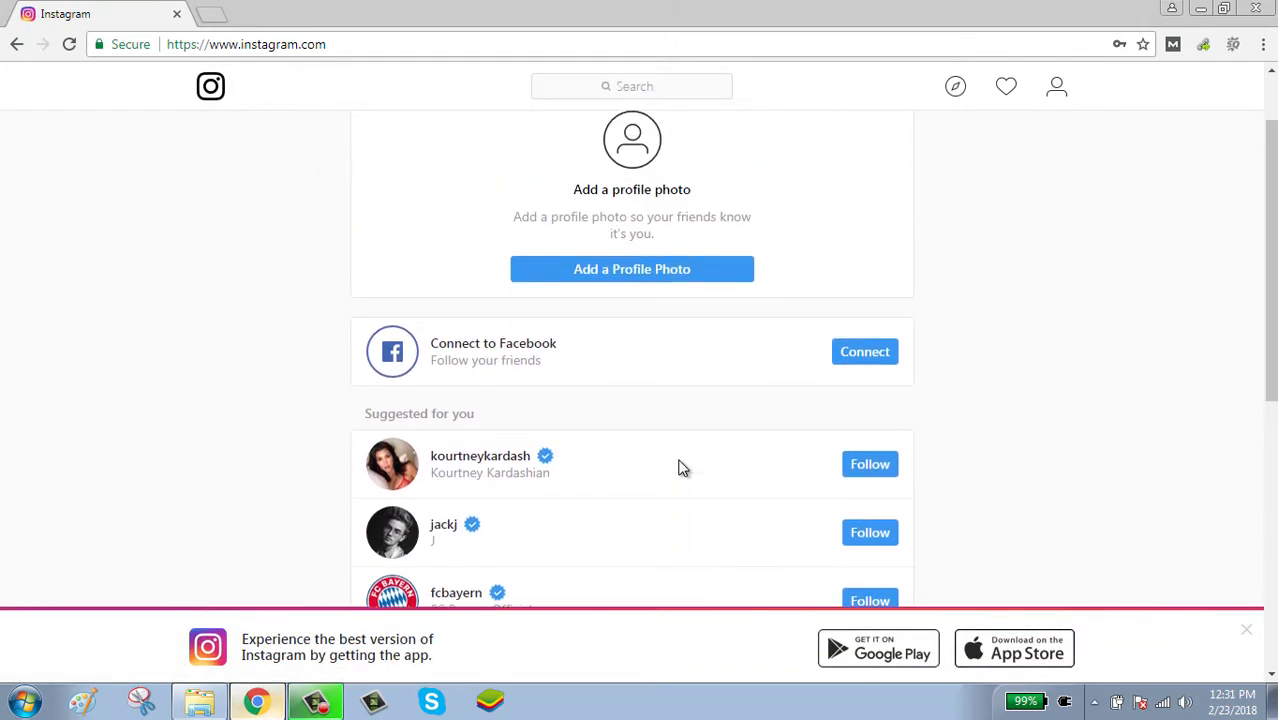
{"action": "mouse_move", "coordinate": [706, 386]}
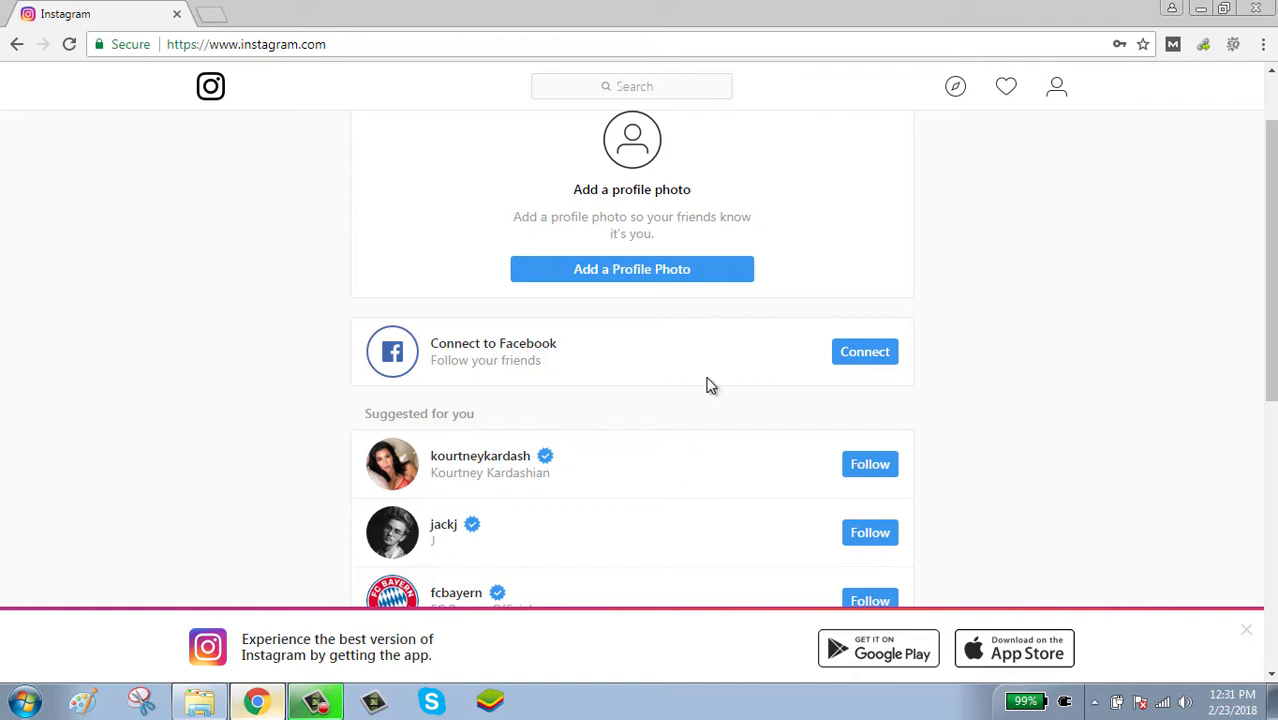
{"action": "mouse_move", "coordinate": [631, 150]}
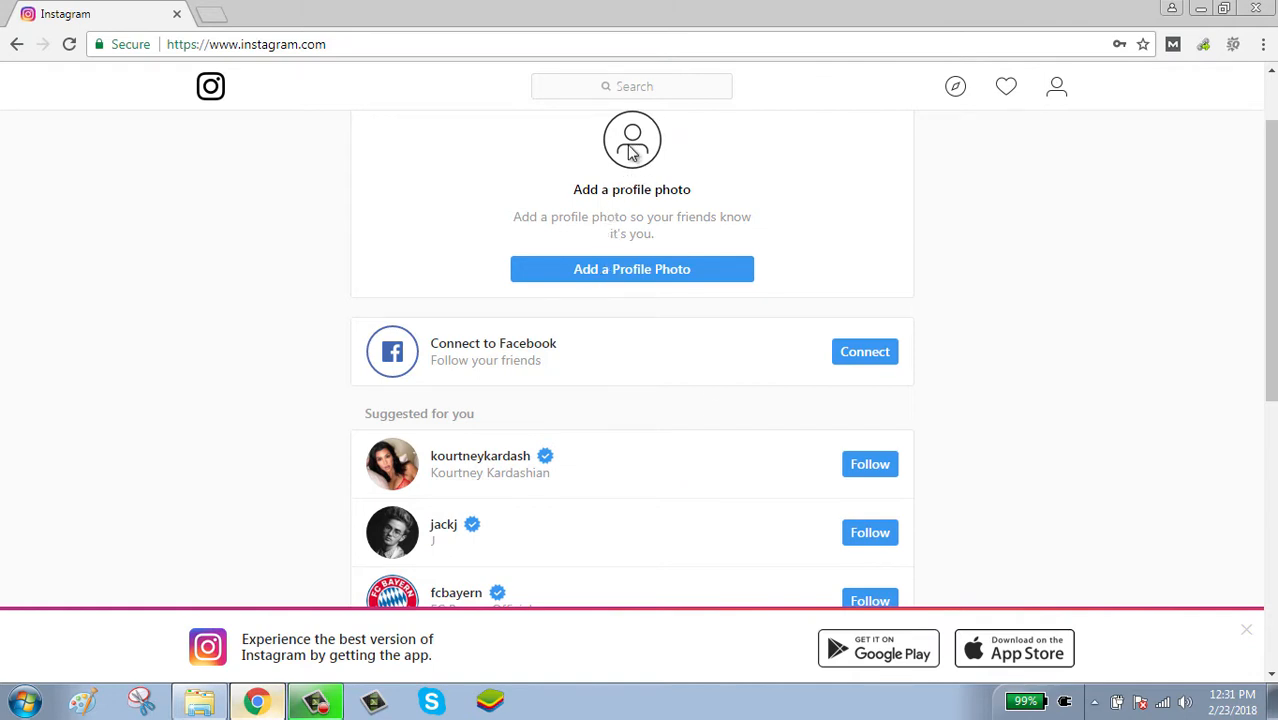
{"action": "mouse_move", "coordinate": [862, 464]}
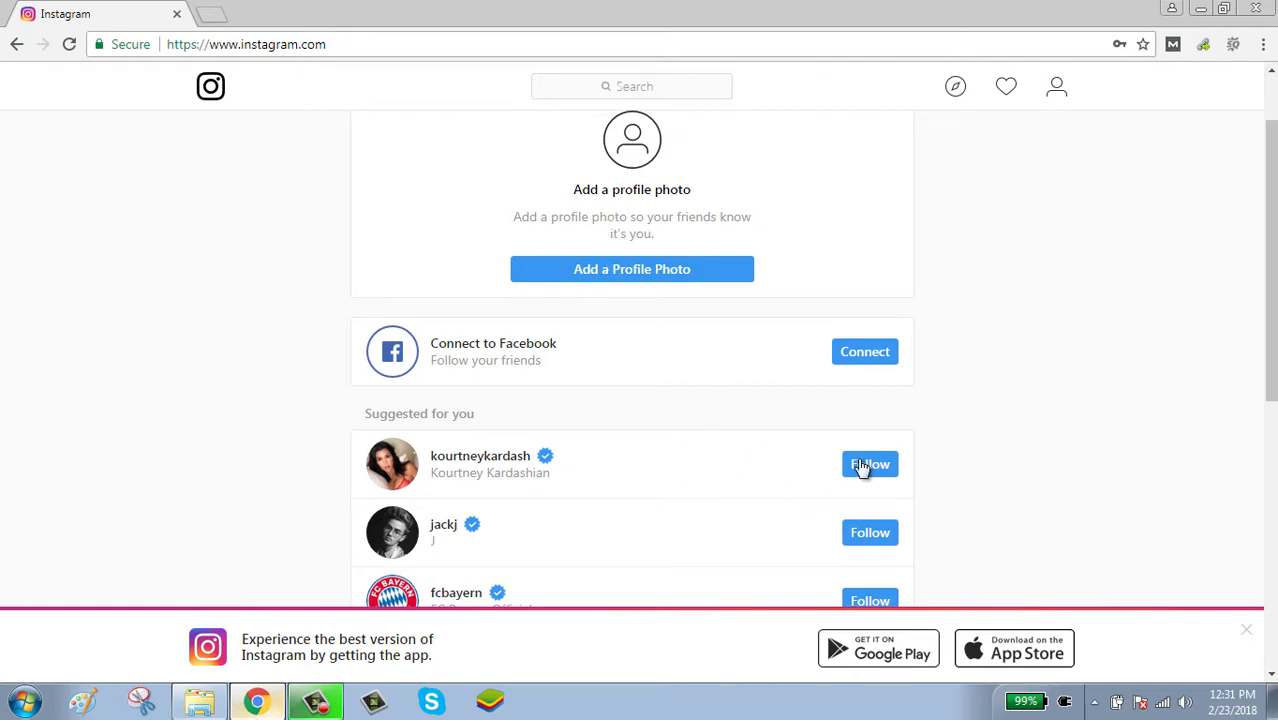
{"action": "scroll", "scroll_direction": "up", "scroll_amount": 3}
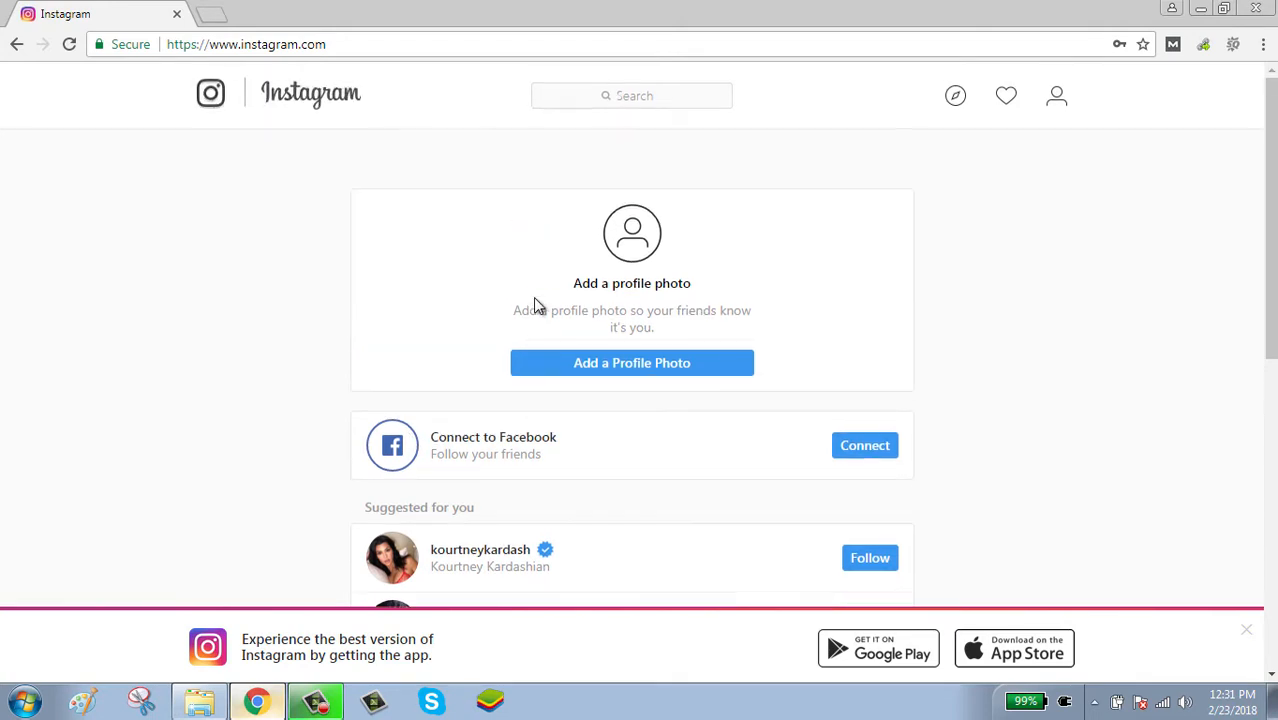
{"action": "mouse_move", "coordinate": [543, 195]}
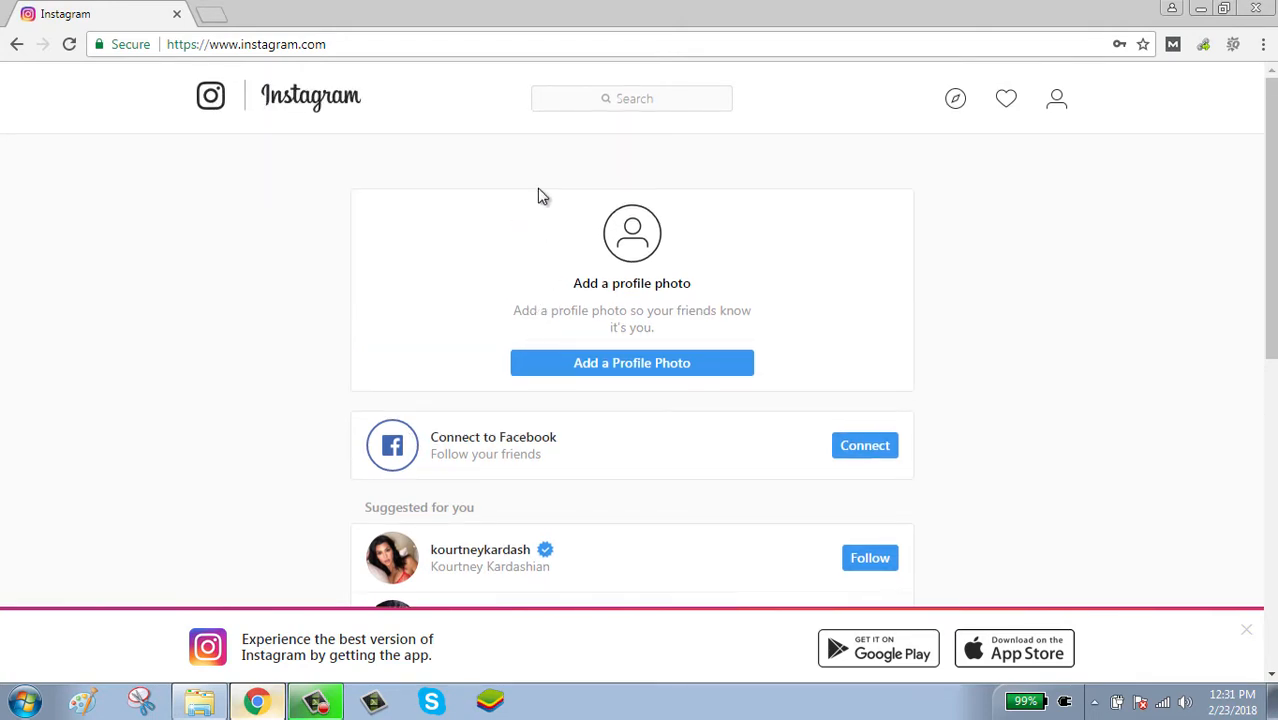